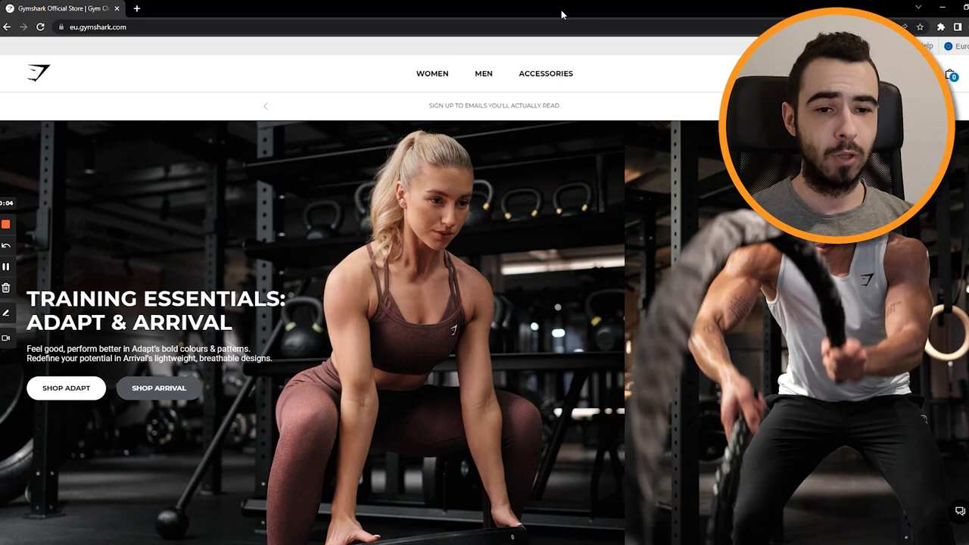
# Step: Scroll through the Gymshark homepage banners and women's collections
pyautogui.scroll(-3)
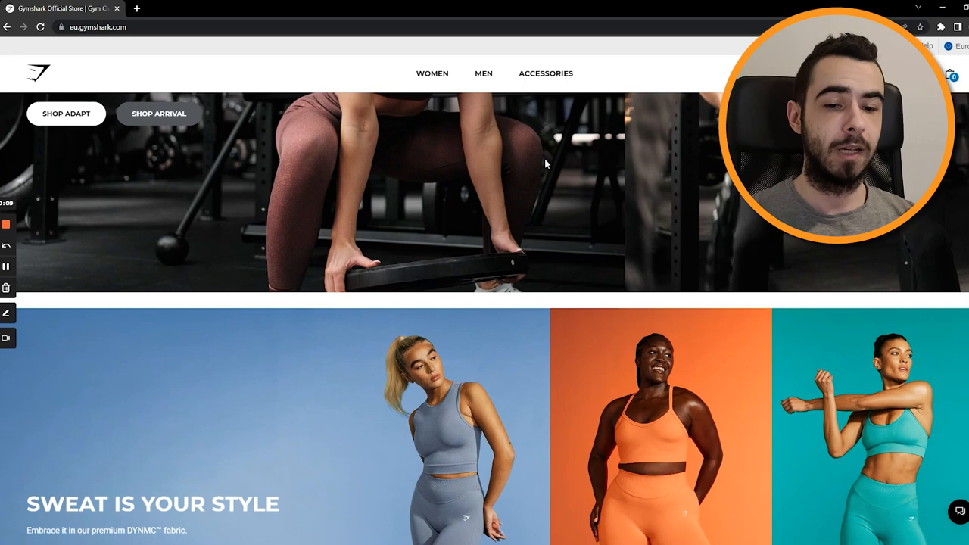
pyautogui.scroll(-3)
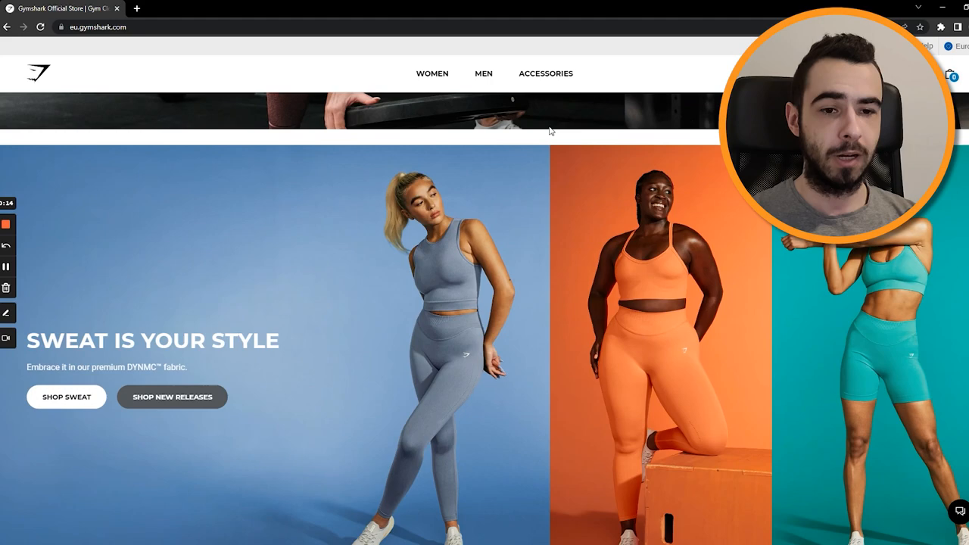
pyautogui.scroll(-3)
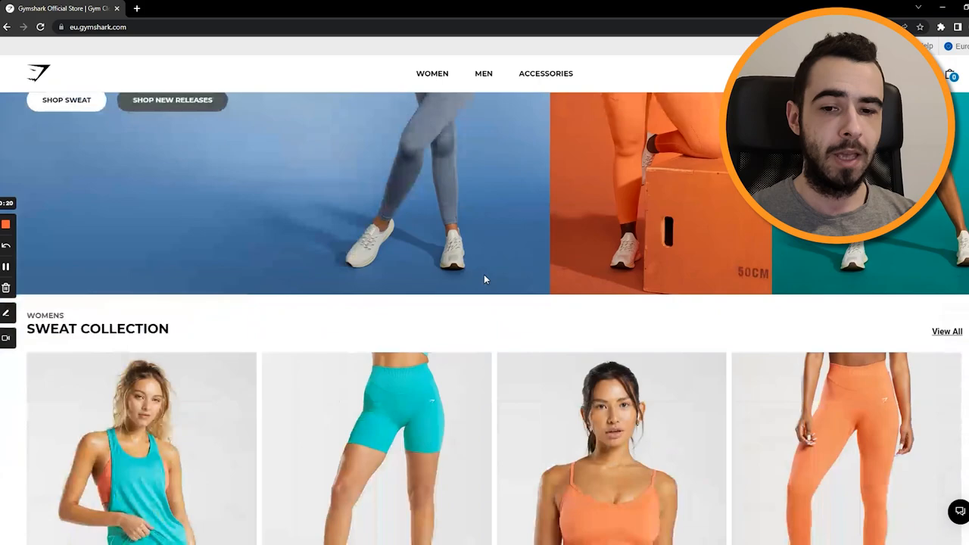
pyautogui.scroll(-3)
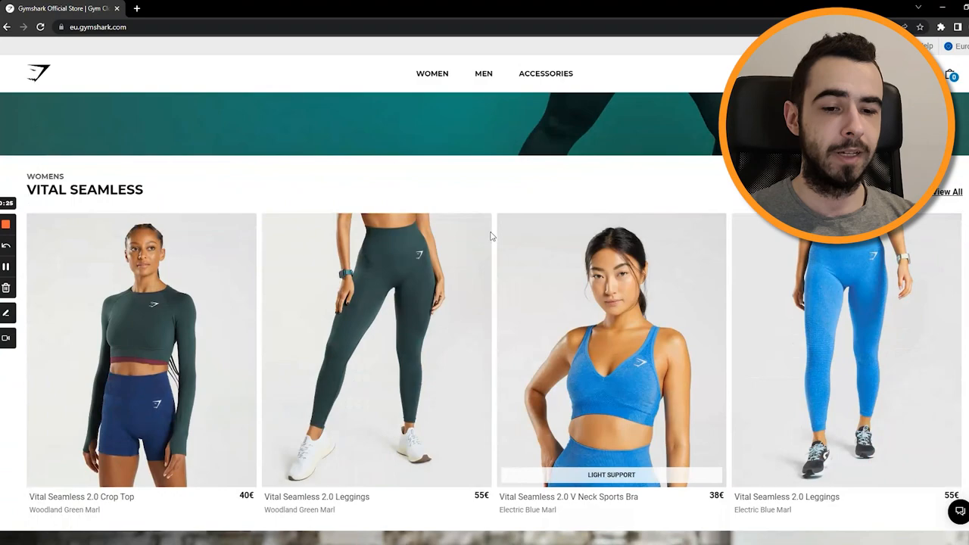
pyautogui.scroll(3)
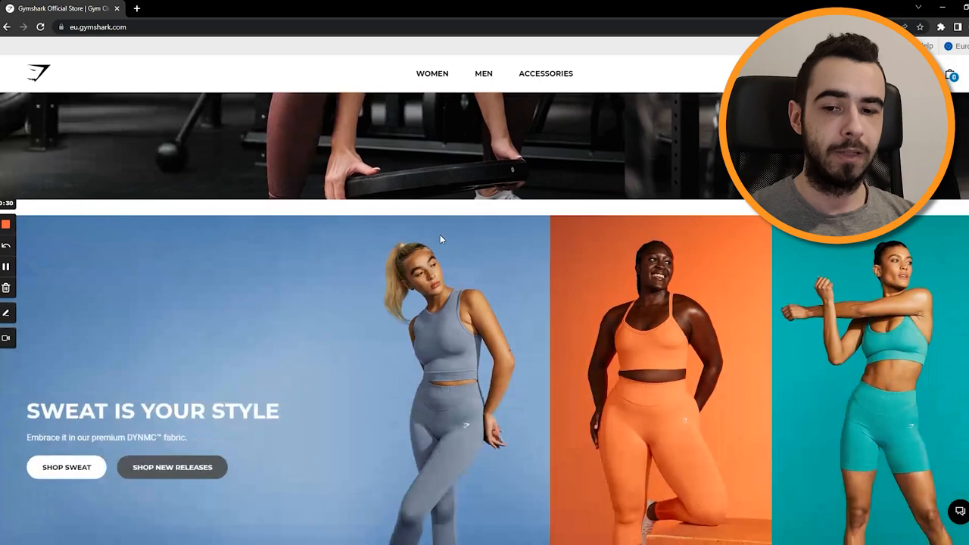
pyautogui.scroll(-3)
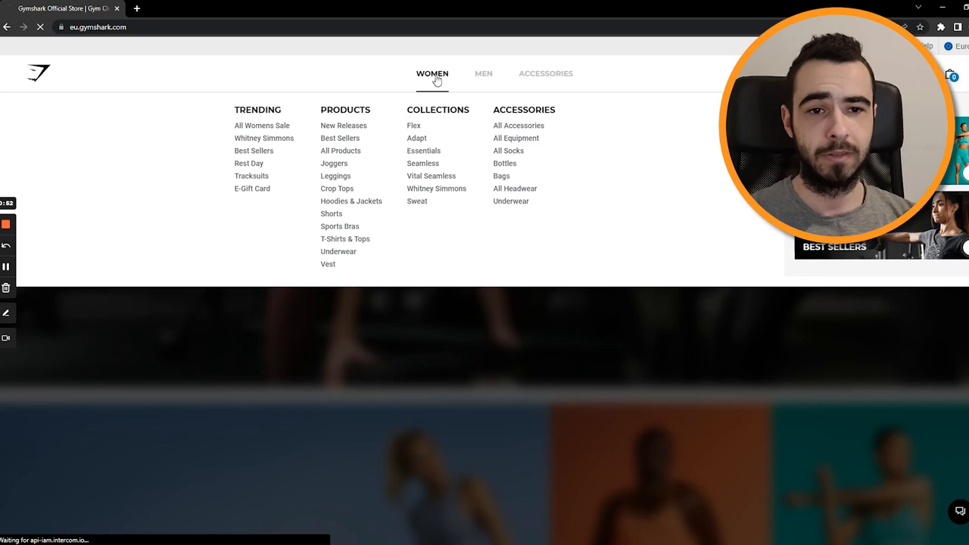
pyautogui.click(417, 201)
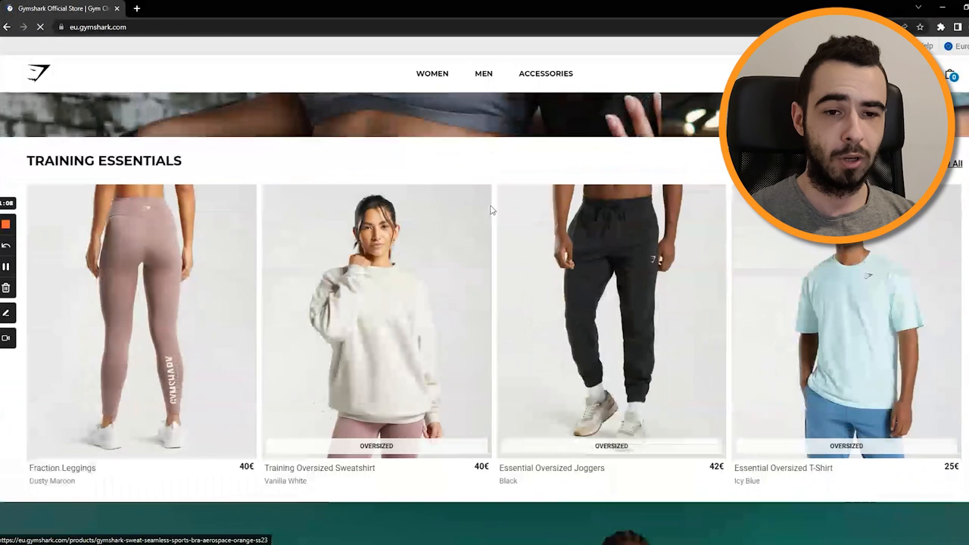
pyautogui.click(377, 318)
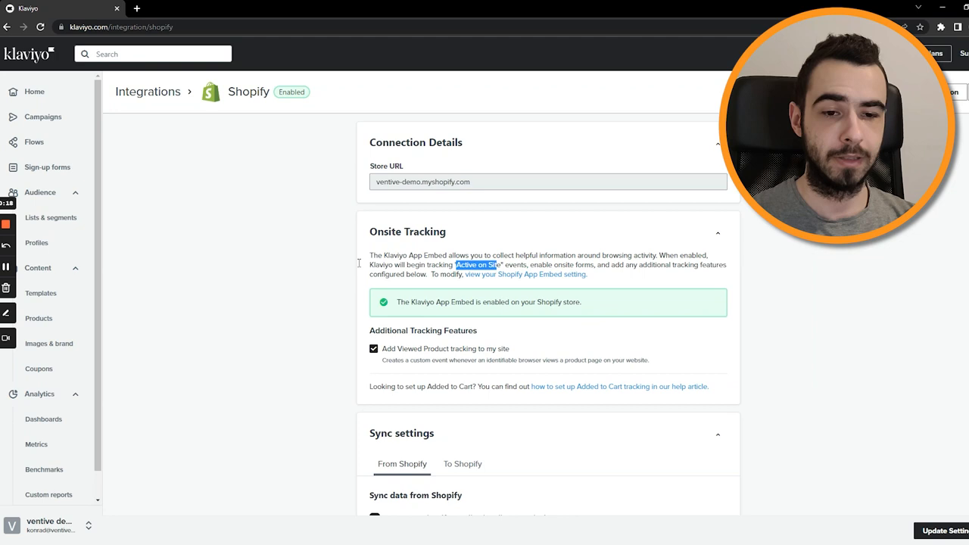
# Step: Go to Klaviyo's Create Flow page listing Browse Abandonment and Customer Winback templates
pyautogui.click(34, 141)
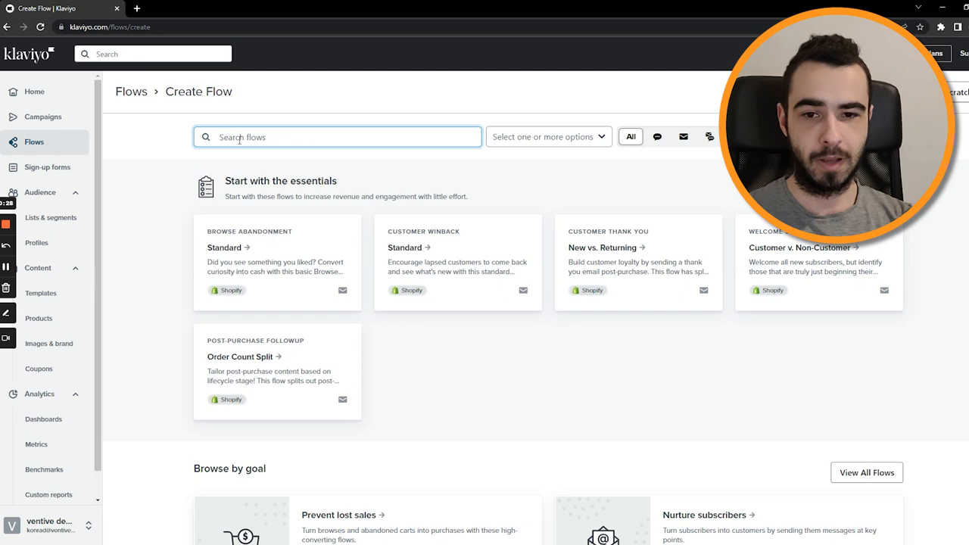
# Step: Search the flow templates for 'browse', 'cart' and 'site'
pyautogui.write('browse')
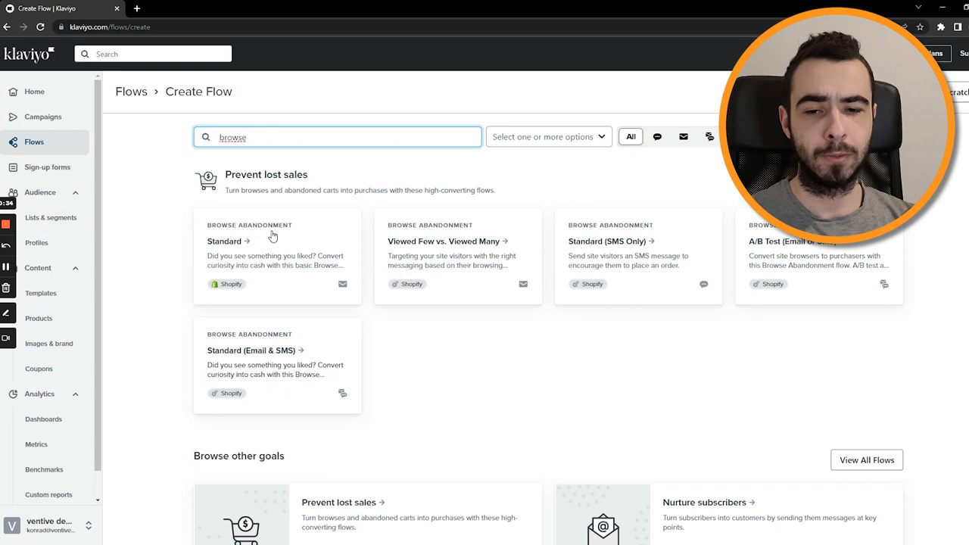
pyautogui.write('cart')
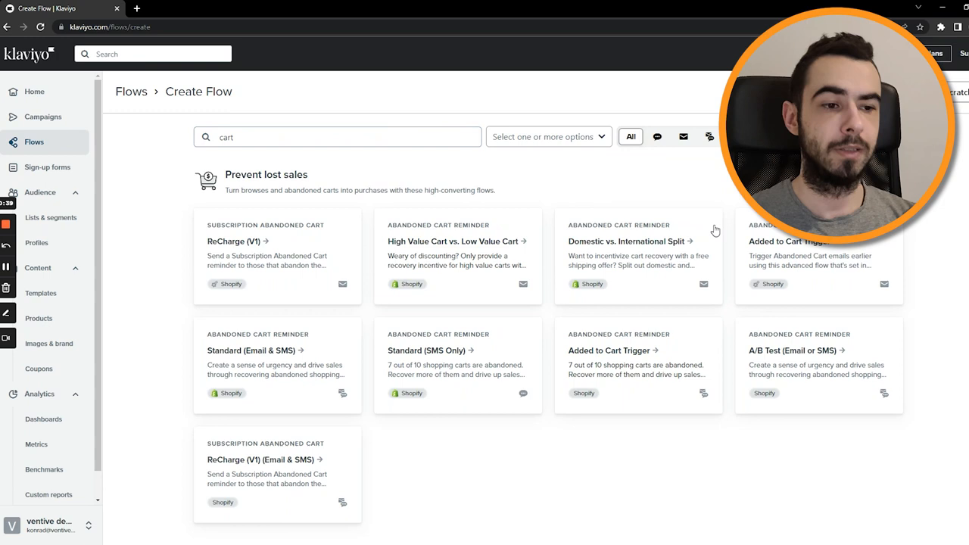
pyautogui.write('site')
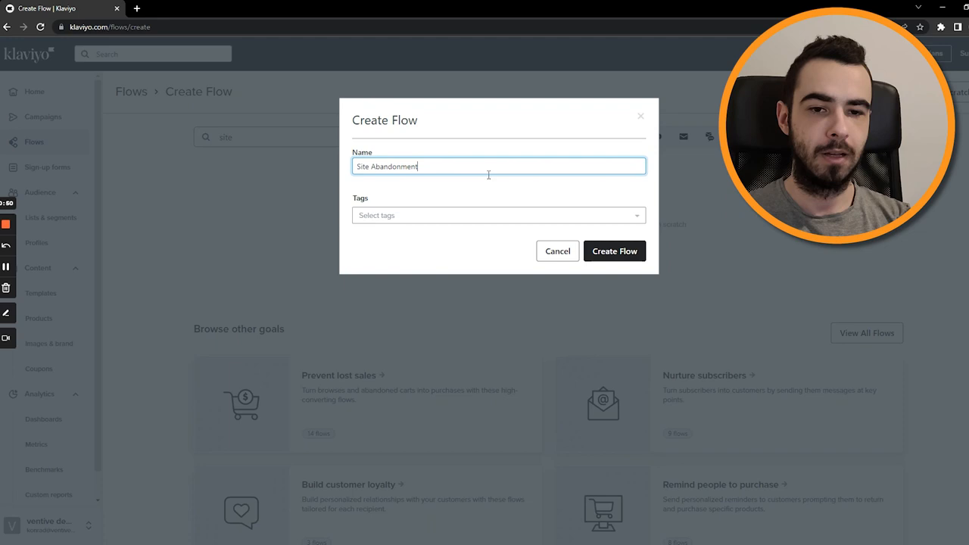
# Step: Confirm creating the 'Site Abandonment' flow from scratch
pyautogui.click(615, 251)
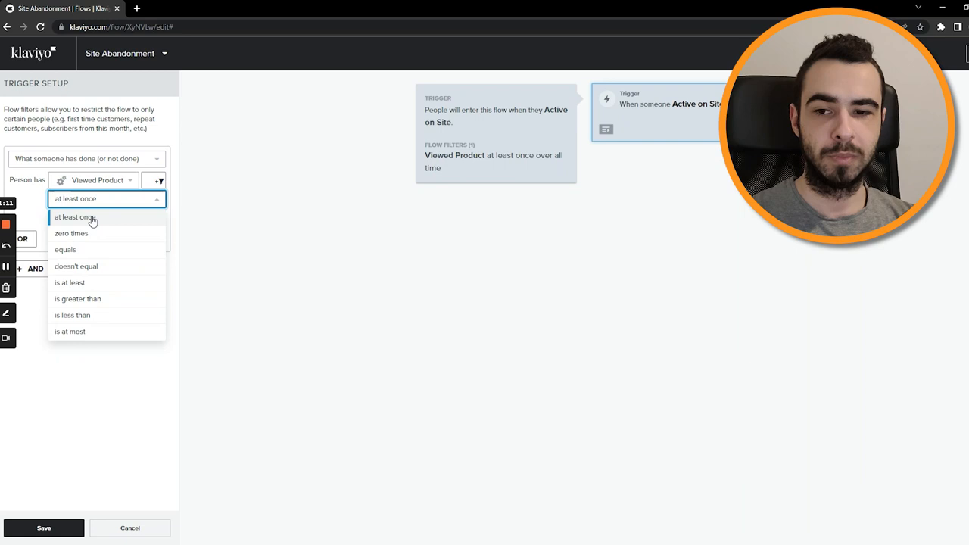
# Step: Set Viewed Product to zero times since starting this flow and add another condition
pyautogui.click(71, 232)
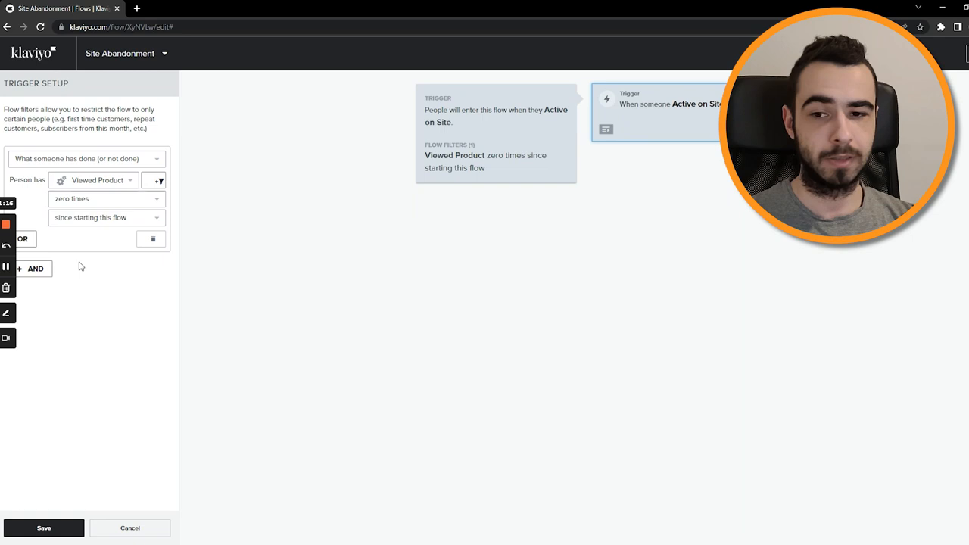
pyautogui.moveTo(149, 274)
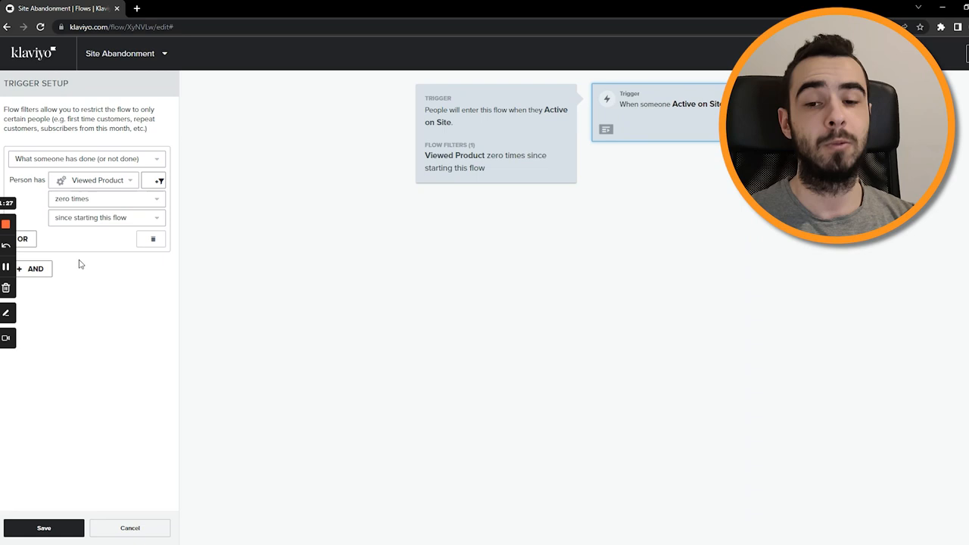
pyautogui.click(36, 268)
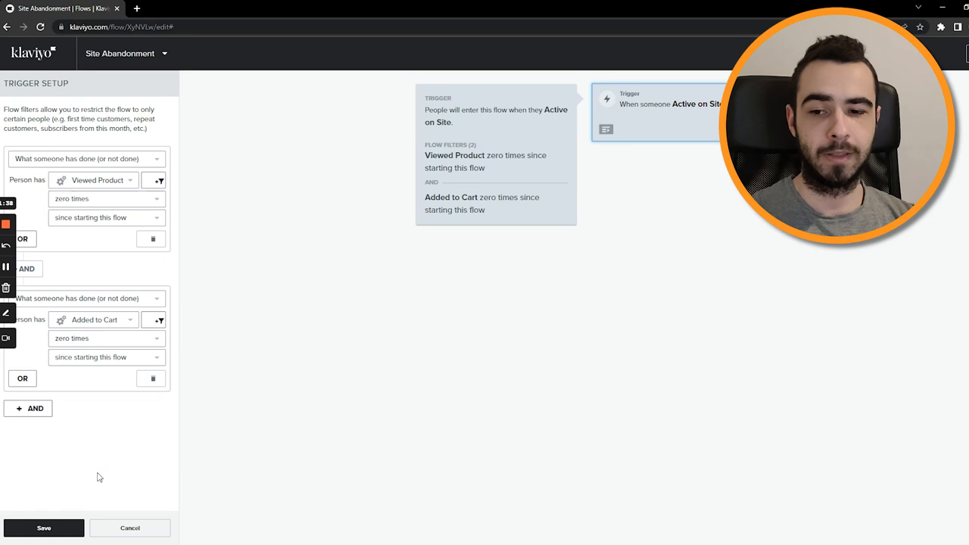
# Step: Add further AND conditions, limiting Placed Order to since starting this flow
pyautogui.click(98, 459)
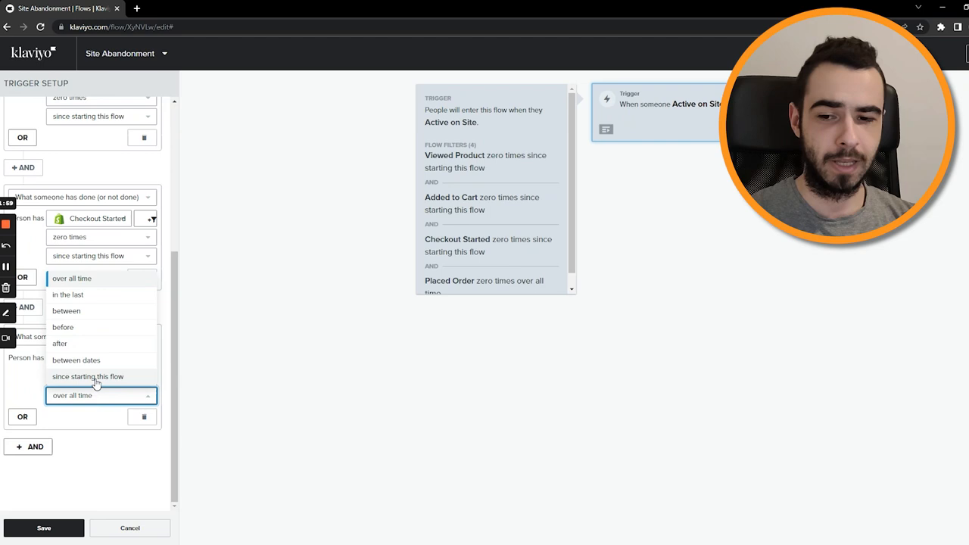
pyautogui.click(87, 376)
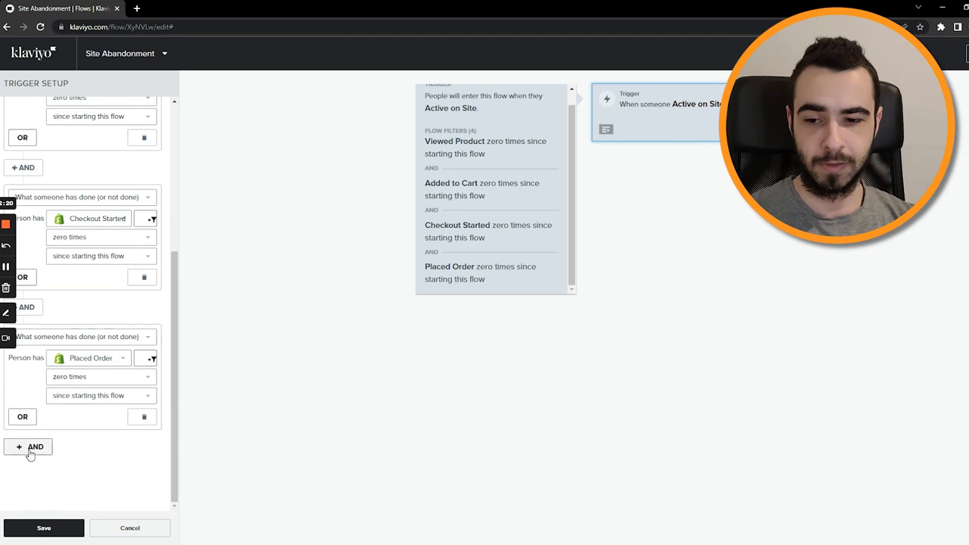
pyautogui.click(27, 447)
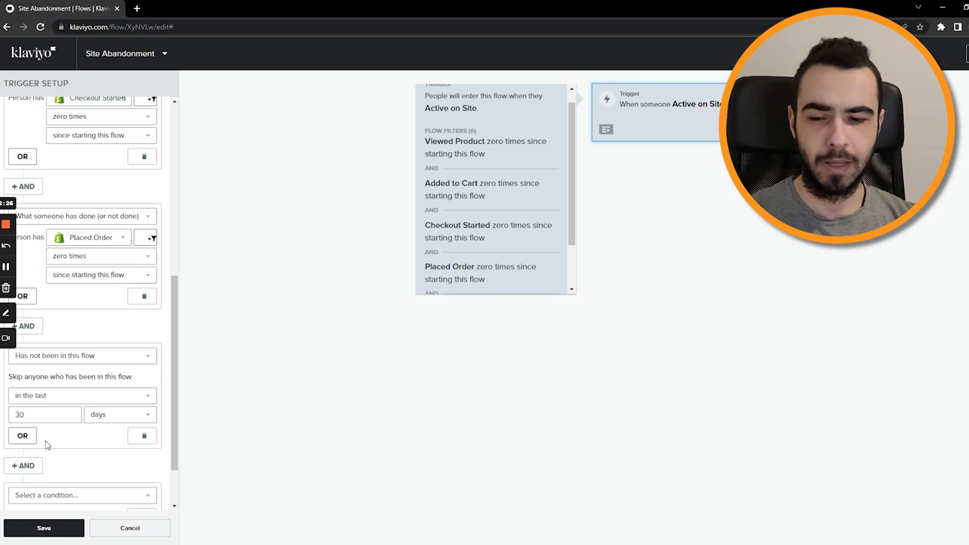
# Step: Choose 'Has not been in this flow' within the last 30 days
pyautogui.click(101, 377)
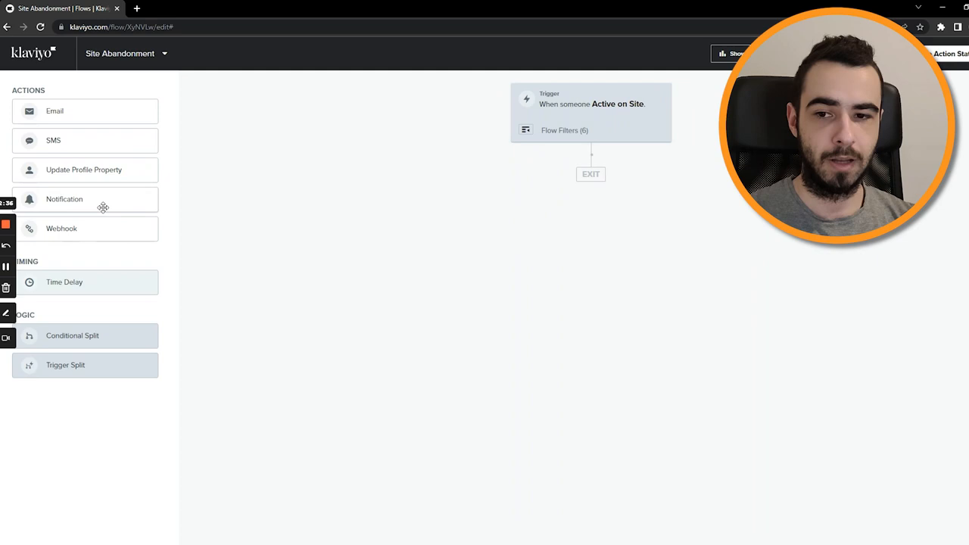
# Step: Place a Time Delay under the trigger and save it at 30 minutes
pyautogui.moveTo(64, 282); pyautogui.dragTo(591, 180)
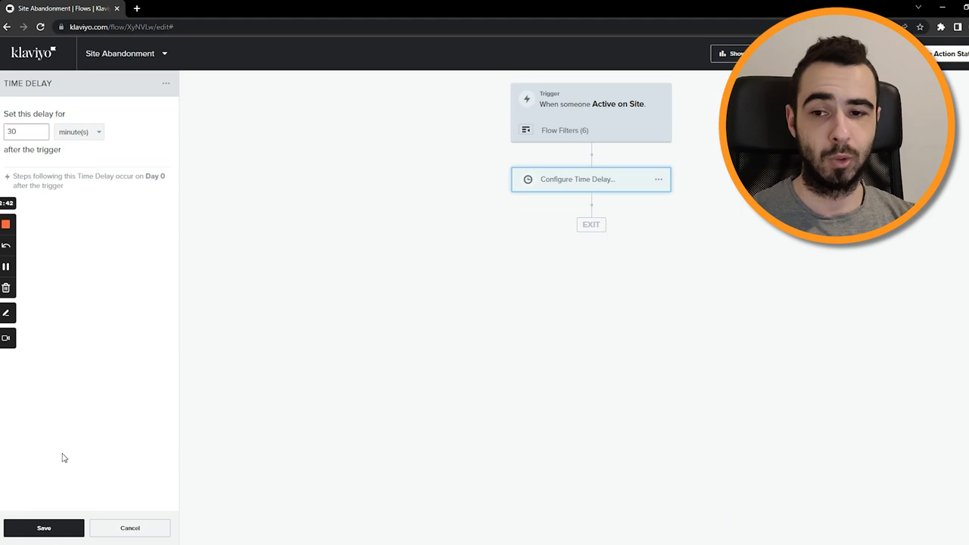
pyautogui.click(43, 528)
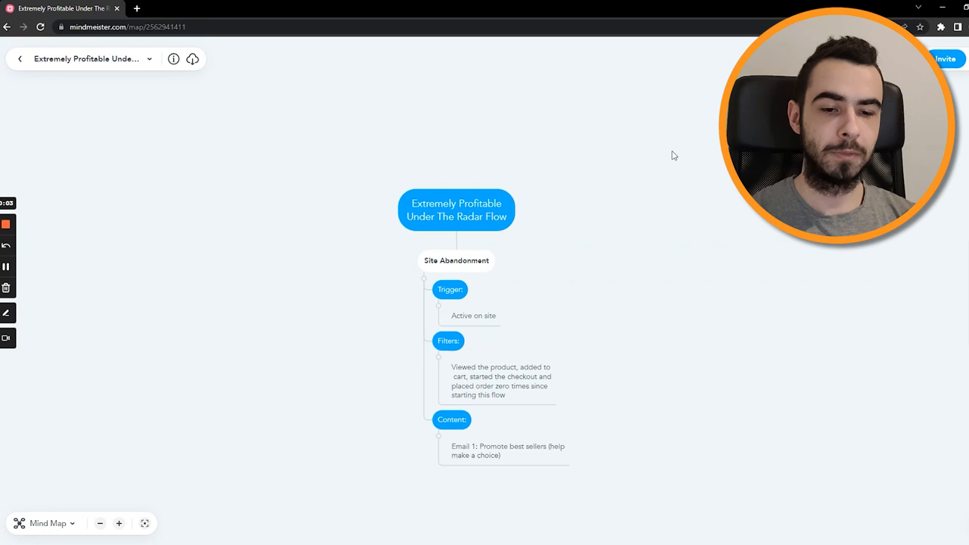
pyautogui.moveTo(573, 442)
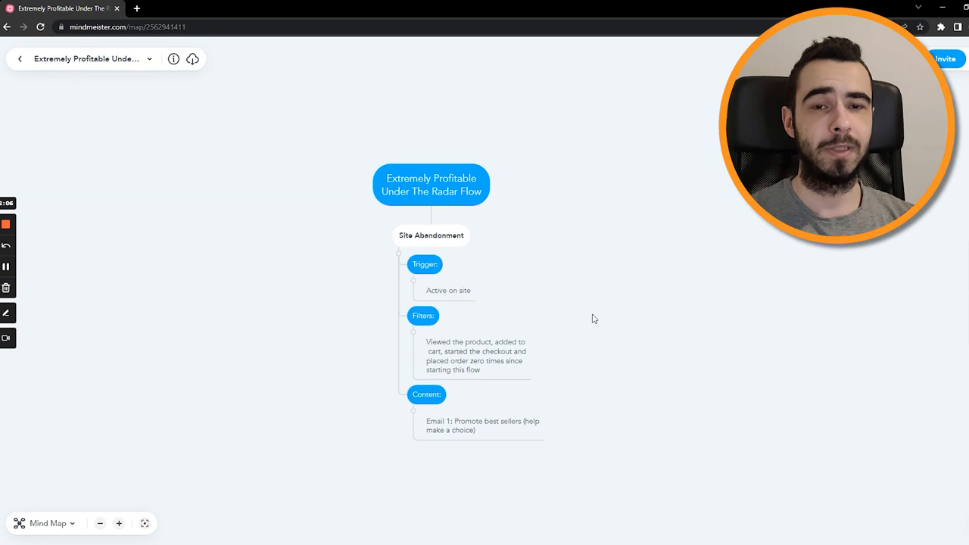
pyautogui.moveTo(583, 320)
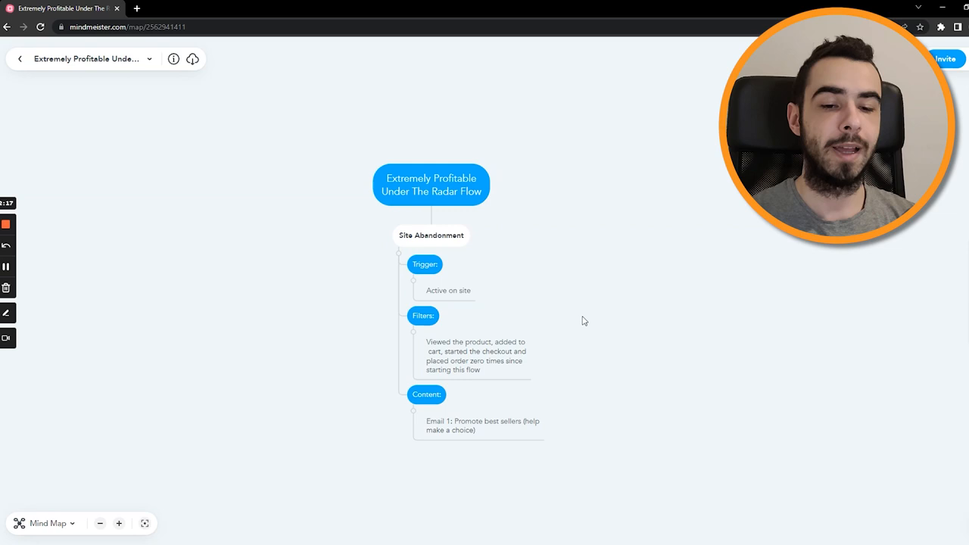
pyautogui.moveTo(266, 274)
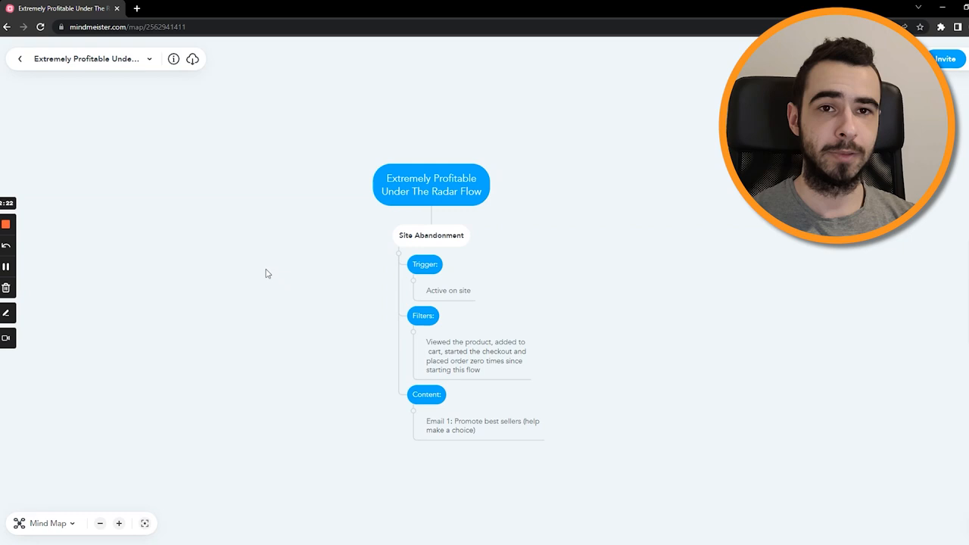